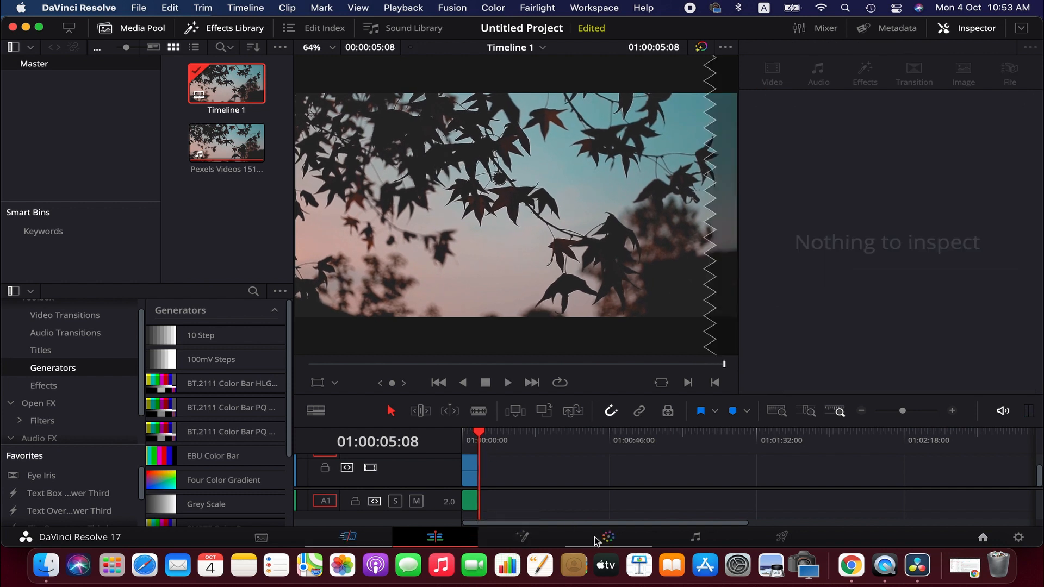
- Switch to the Color page so the clip loads with its node graph and scopes
left_click(606, 537)
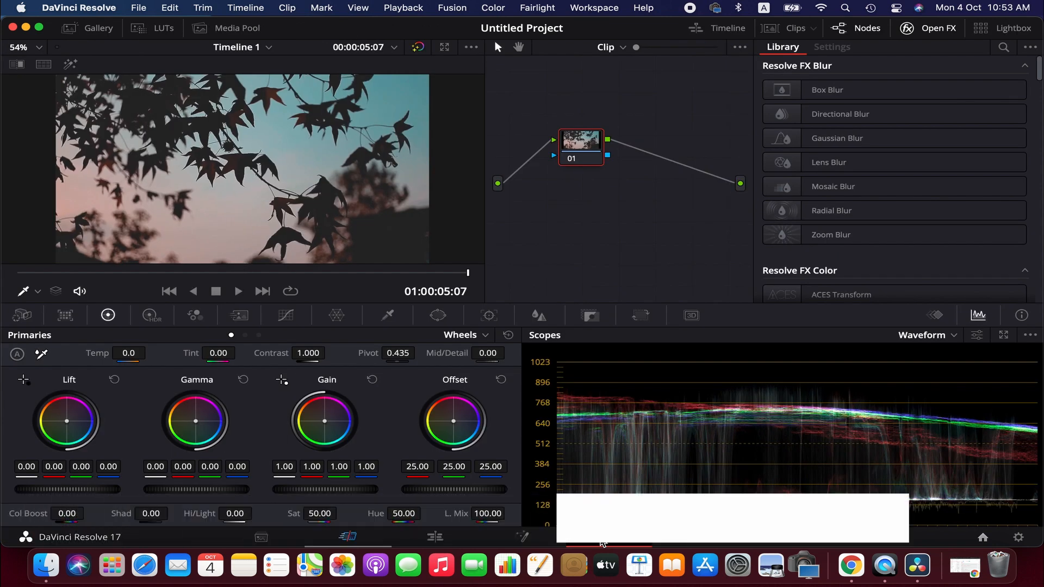
- Drag the Primaries Wheels Sat value down to 0 so the footage becomes black and white
left_click(151, 315)
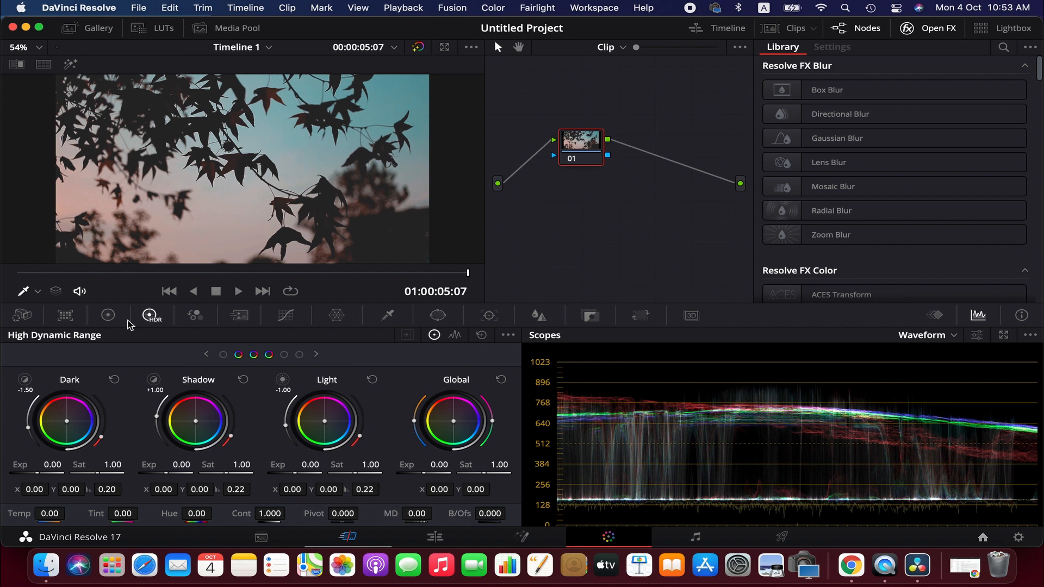
left_click(108, 315)
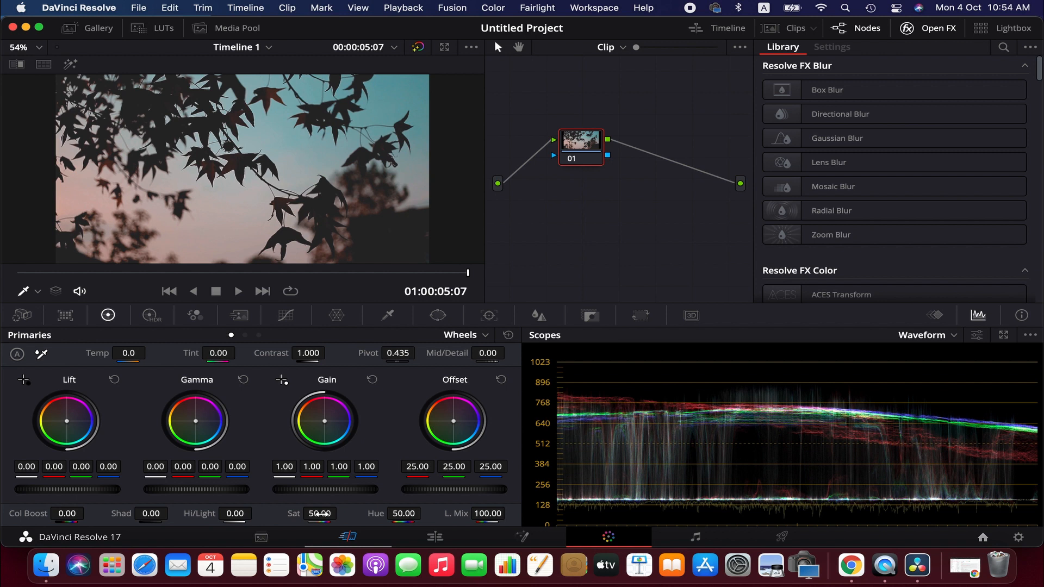
left_click(318, 513)
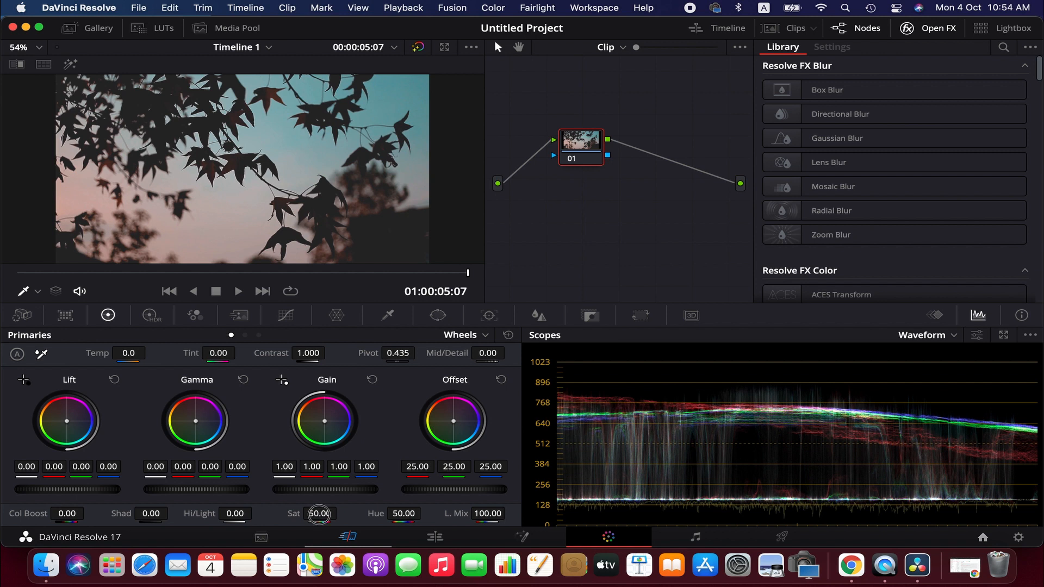
left_click_drag(318, 514, 310, 519)
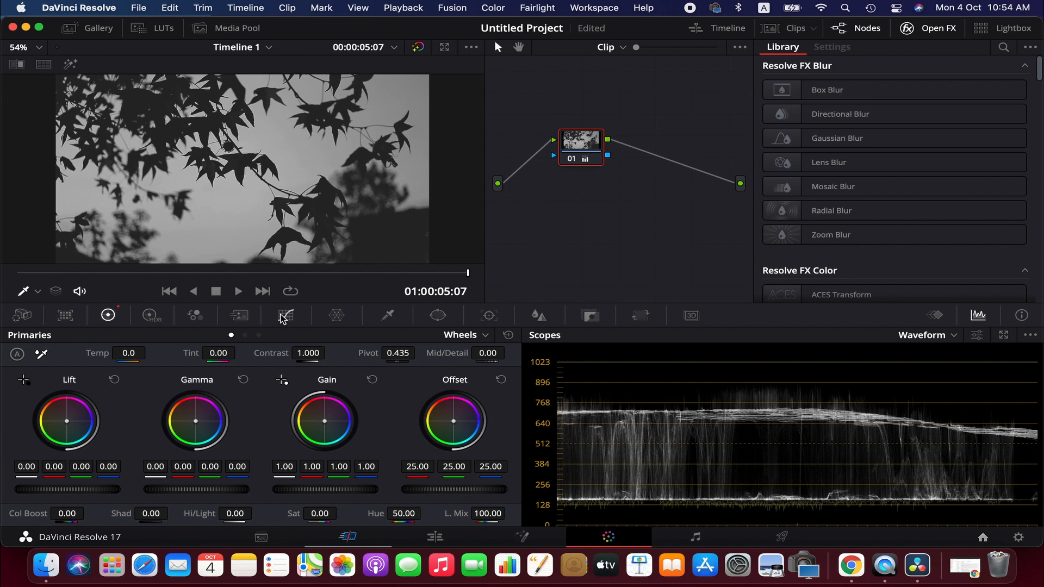
- Bend the custom luminance curve to add contrast to the monochrome clip
left_click(285, 319)
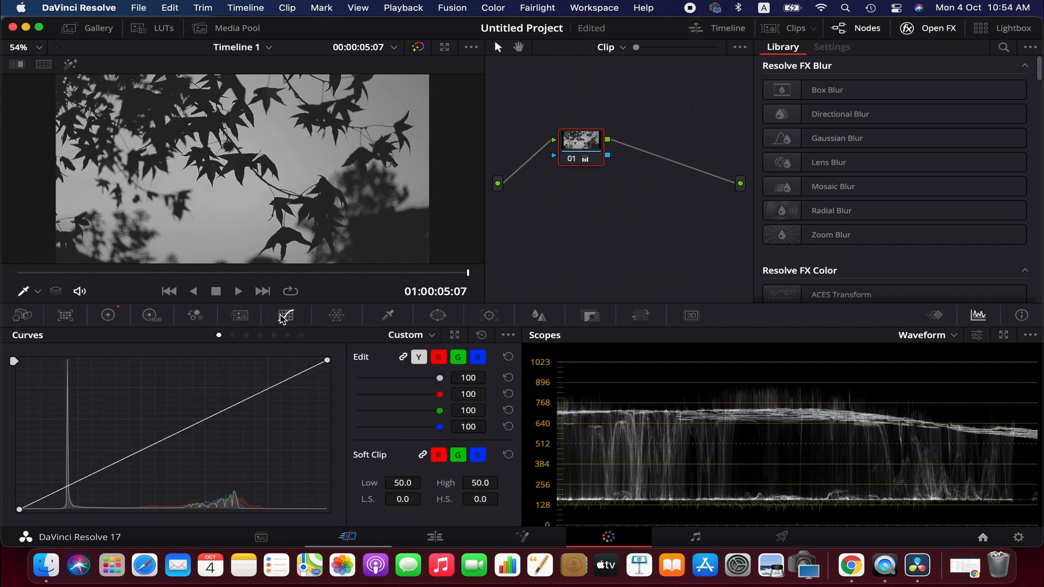
mouse_move(284, 320)
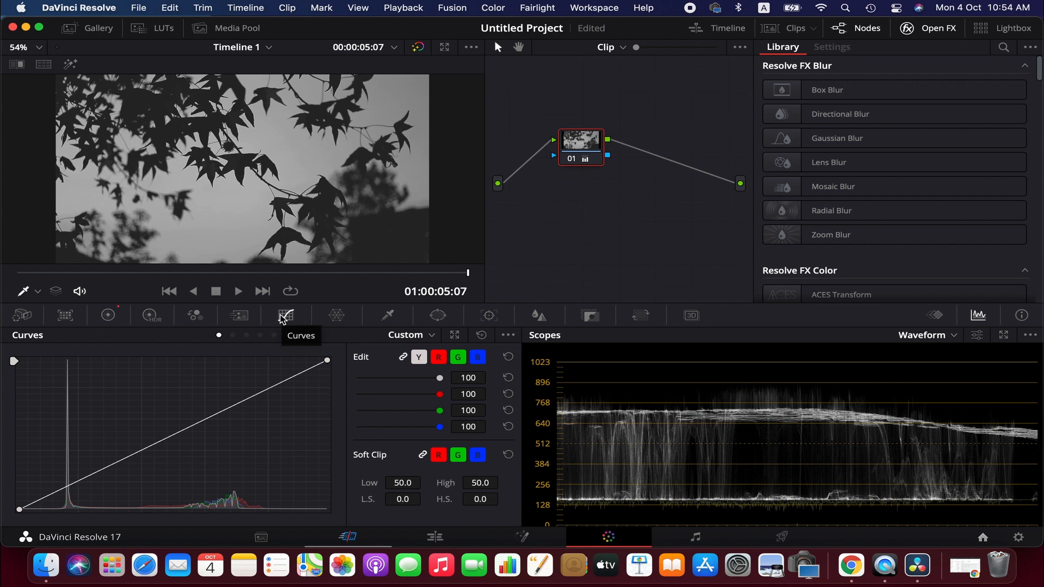
mouse_move(278, 349)
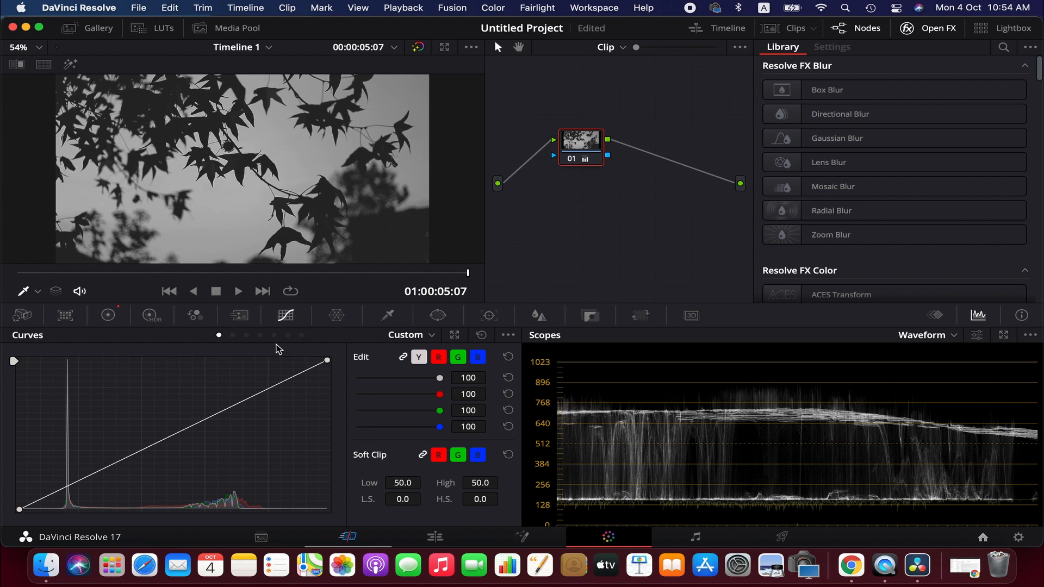
mouse_move(168, 469)
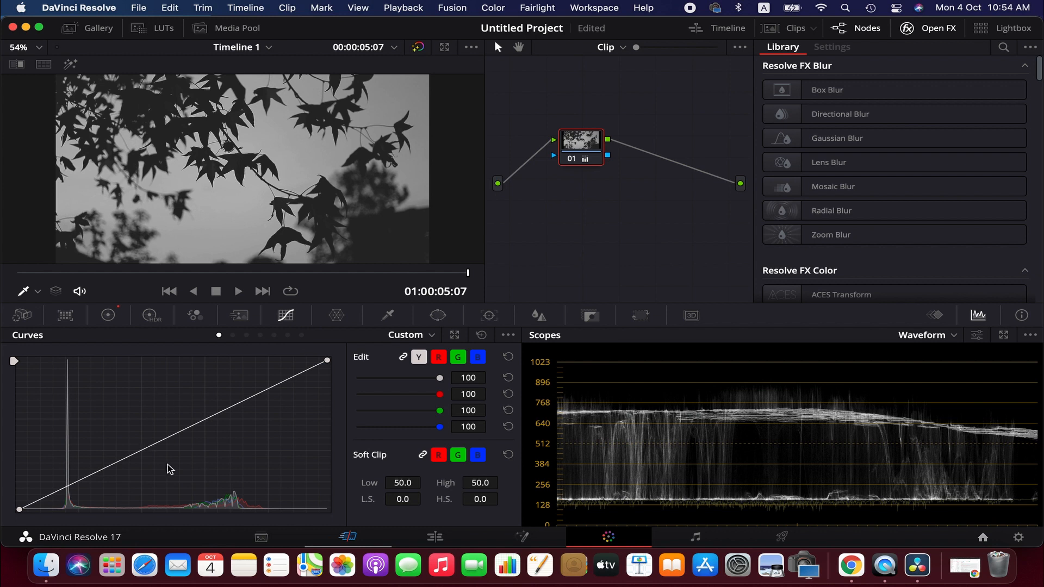
mouse_move(173, 451)
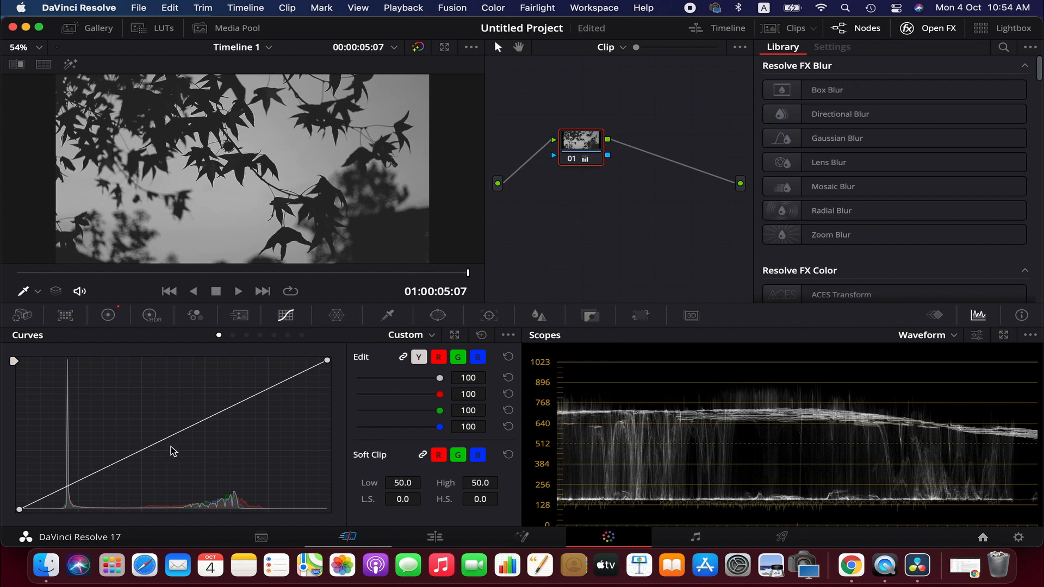
mouse_move(23, 506)
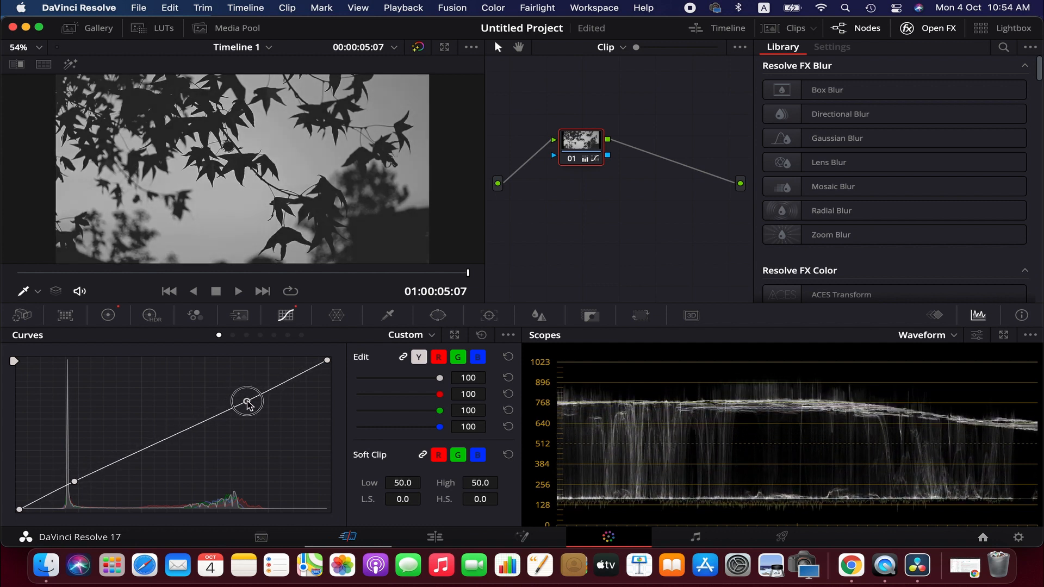
left_click_drag(247, 402, 244, 393)
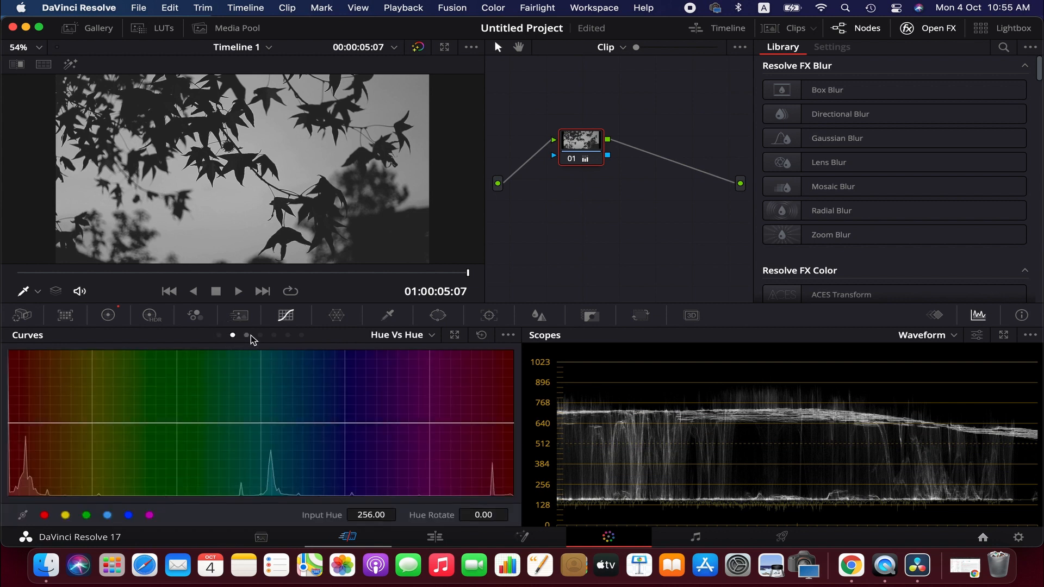
- Page through Sat Vs Sat to land on the Hue Vs Lum curve
left_click(287, 335)
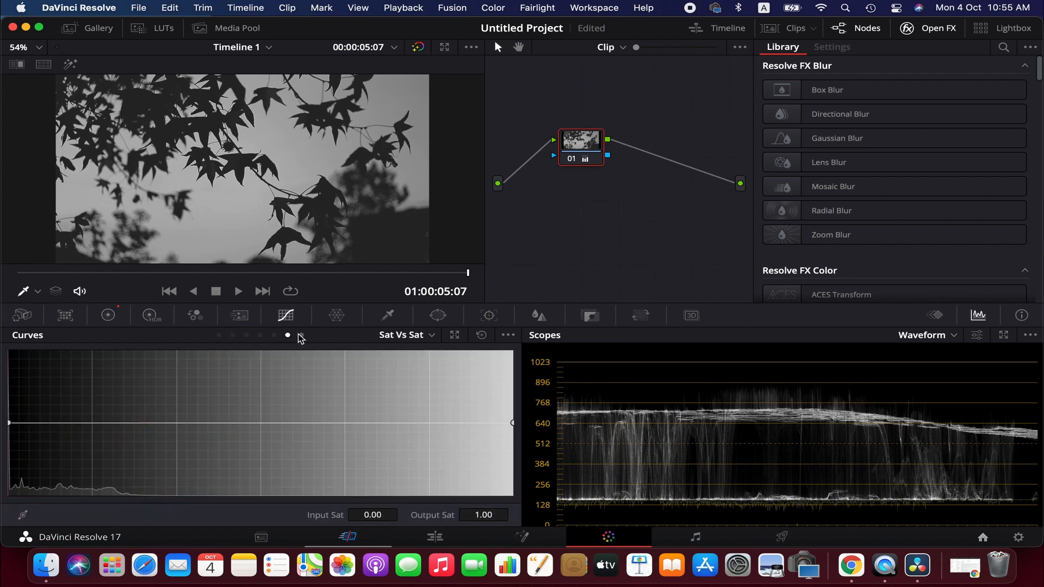
left_click(260, 335)
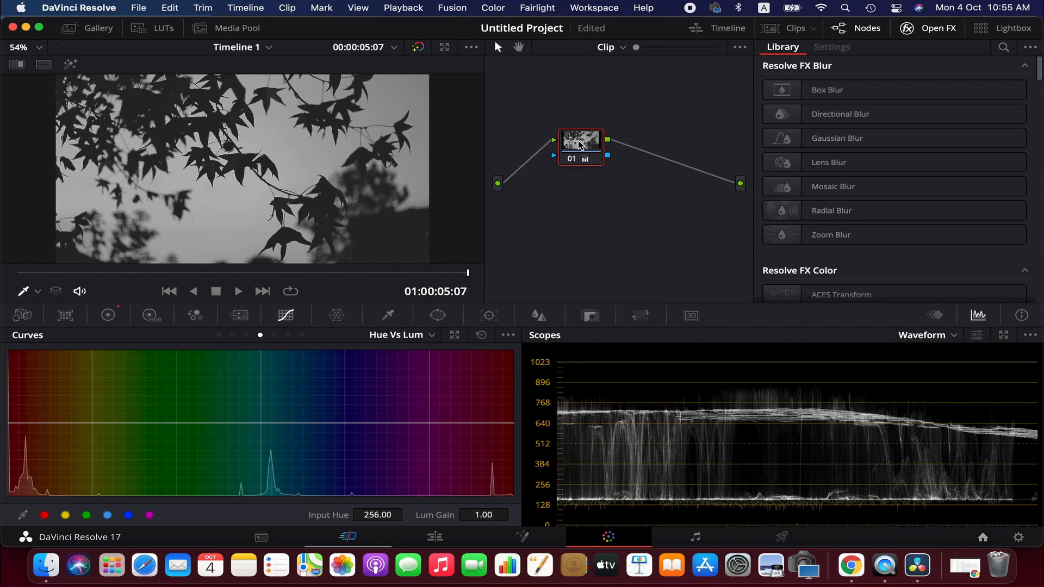
mouse_move(591, 160)
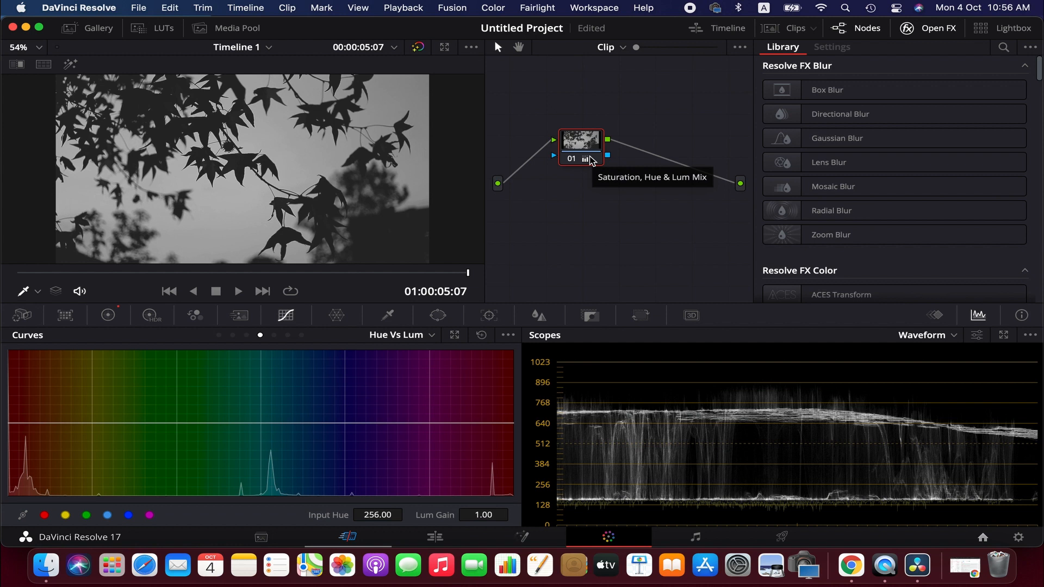
mouse_move(586, 140)
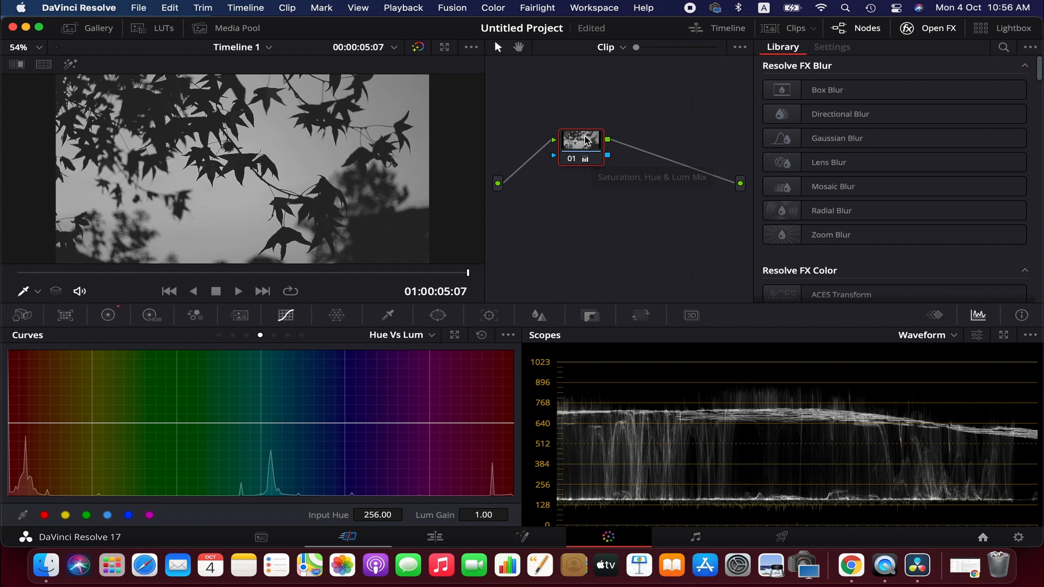
- Add a serial node before node 01, then select the node holding the black and white grade
right_click(581, 141)
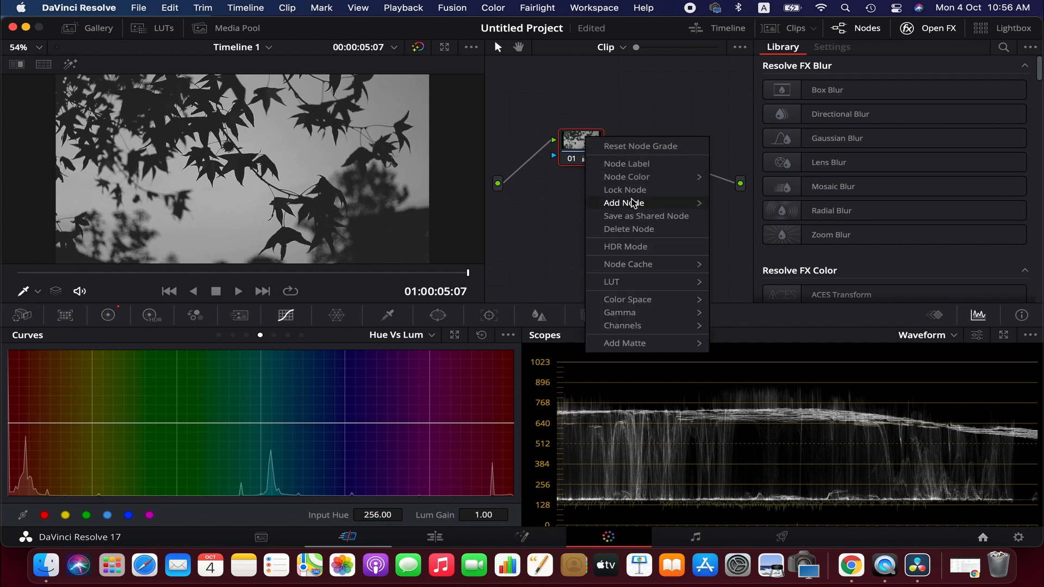
mouse_move(624, 202)
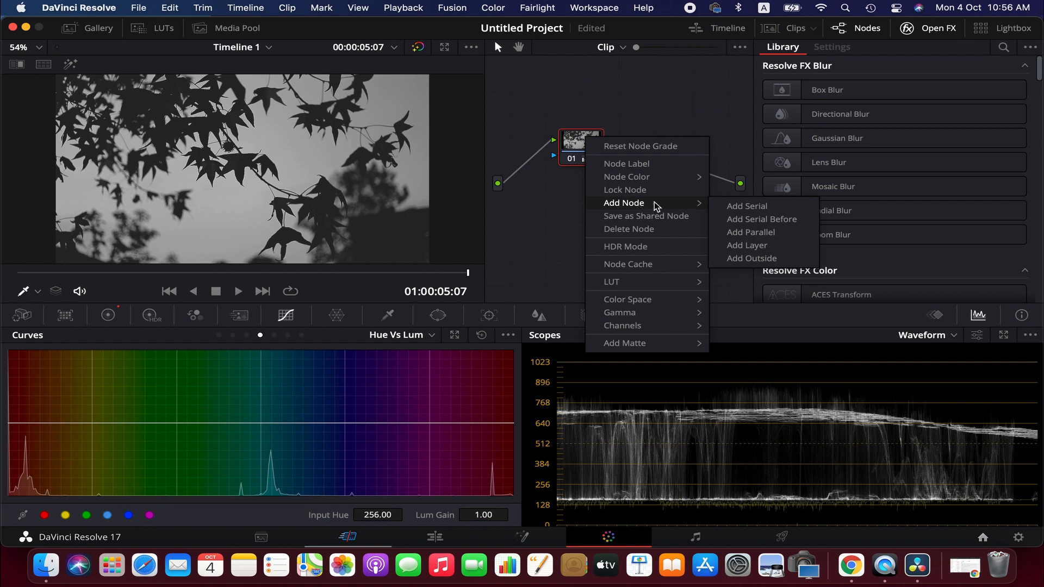
mouse_move(761, 218)
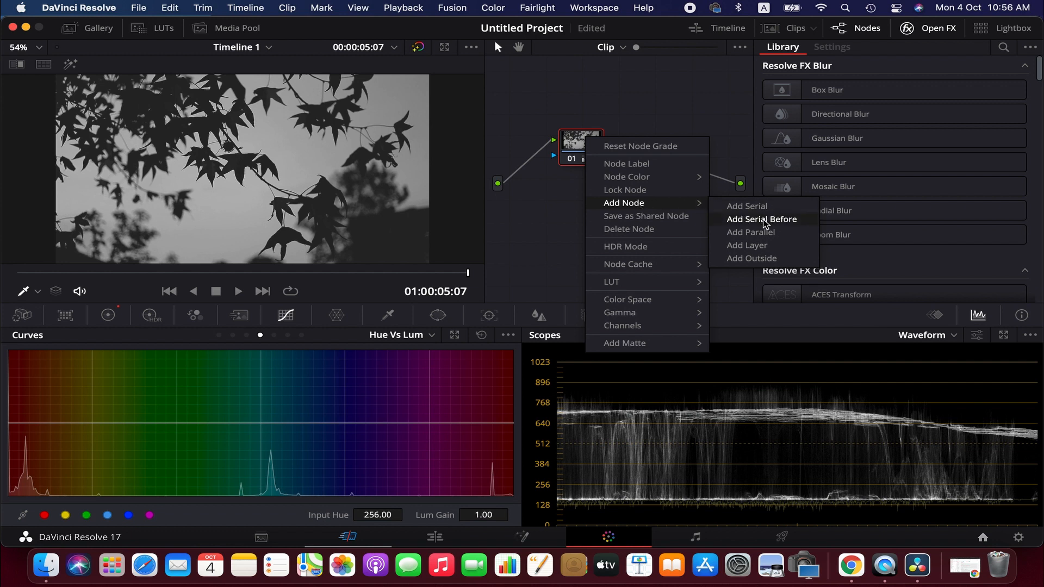
left_click(761, 218)
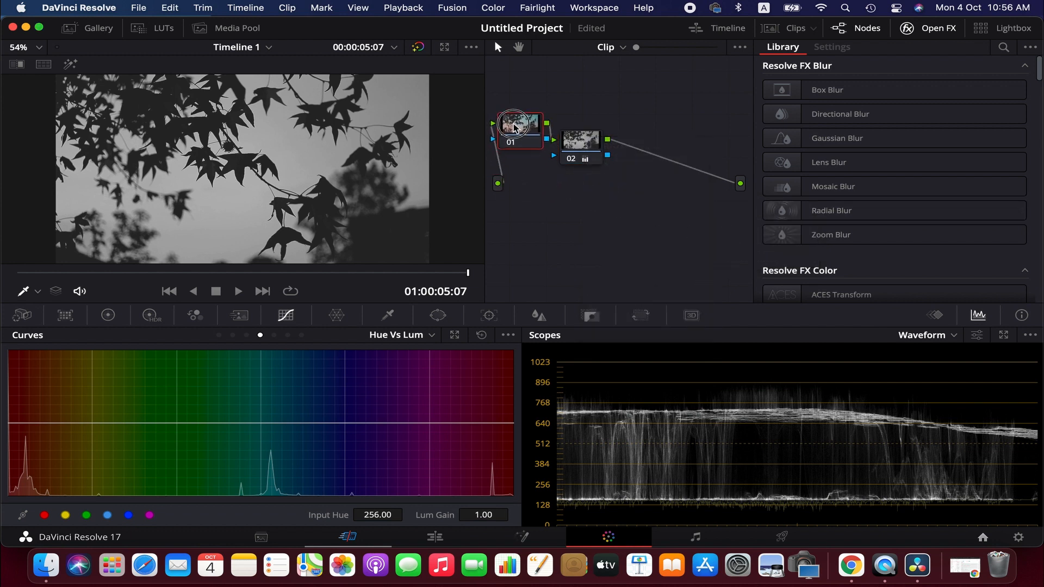
left_click(600, 135)
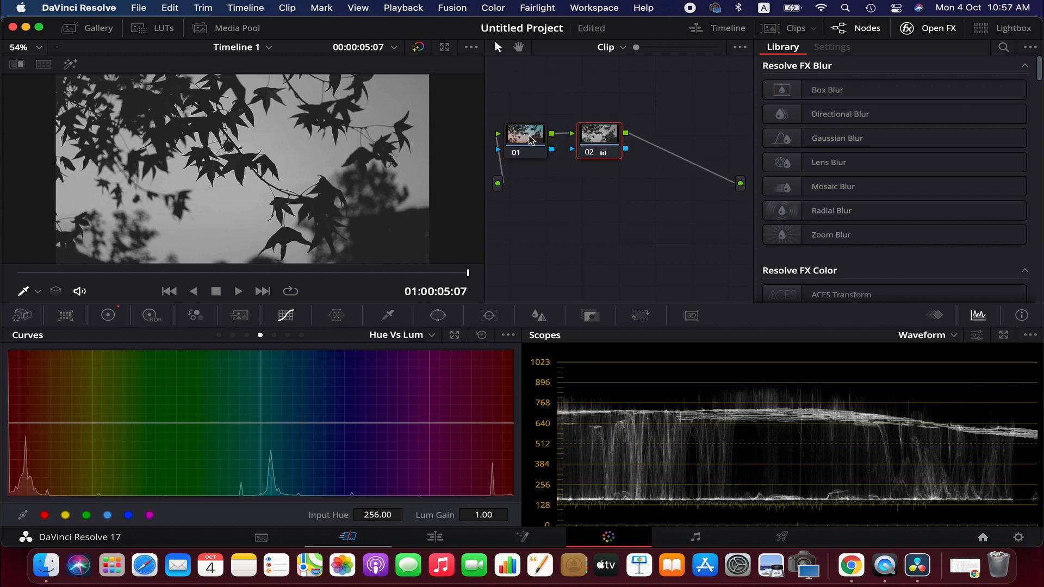
- Select the new first node and raise the yellow hues on its Hue Vs Lum curve
left_click(524, 135)
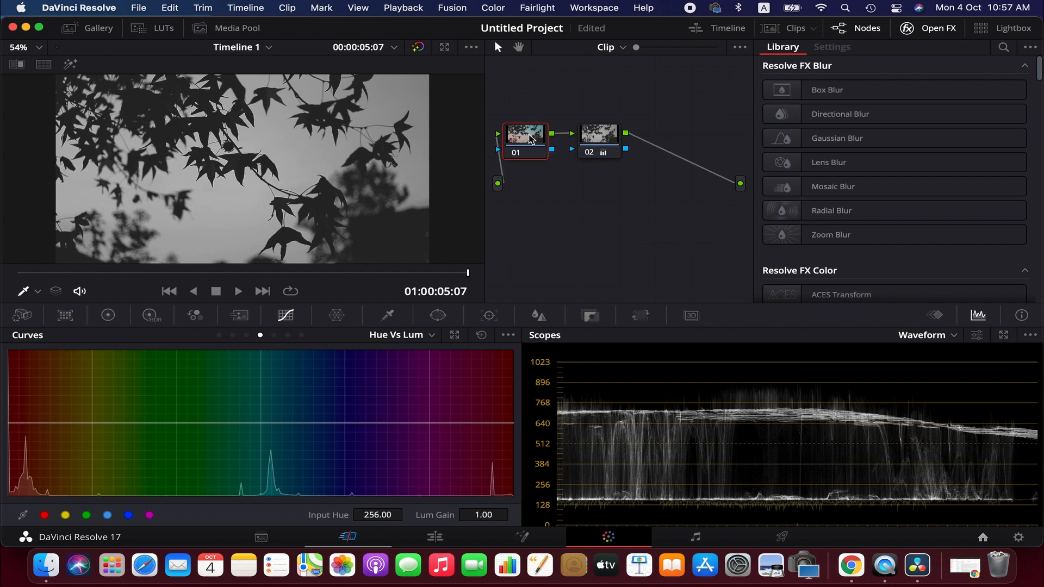
left_click(597, 137)
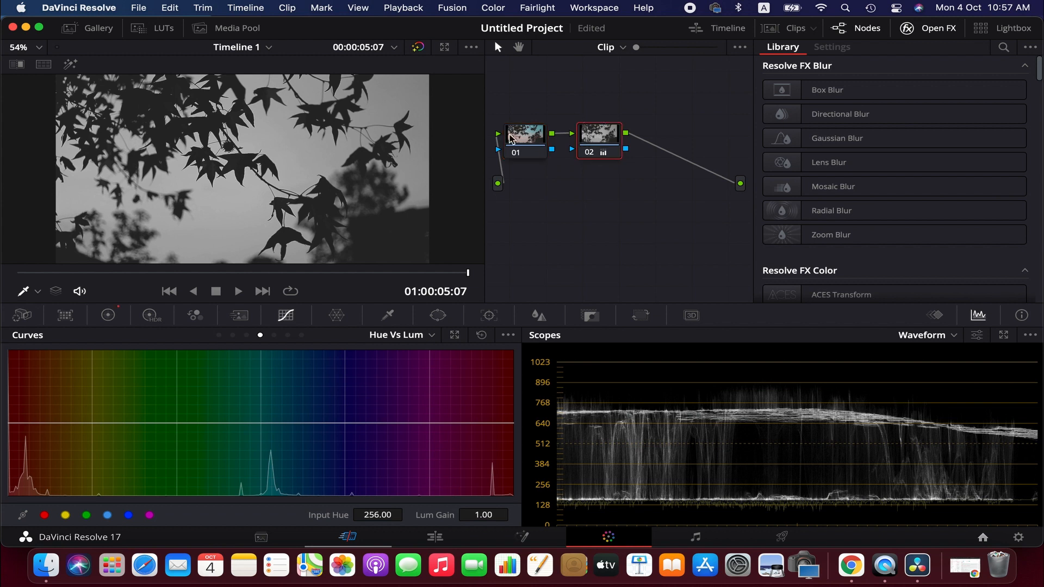
left_click(524, 138)
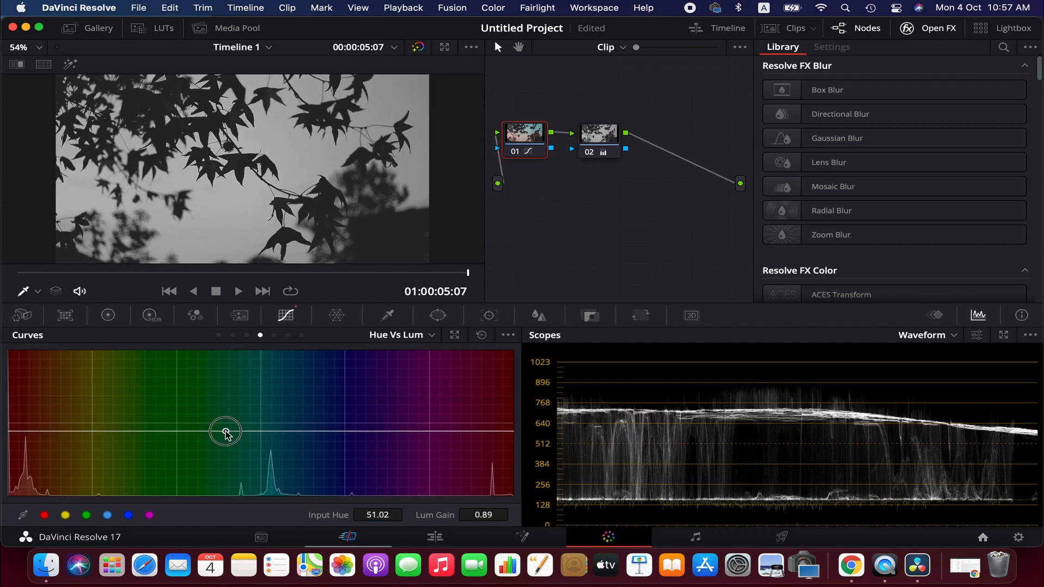
left_click_drag(225, 431, 229, 416)
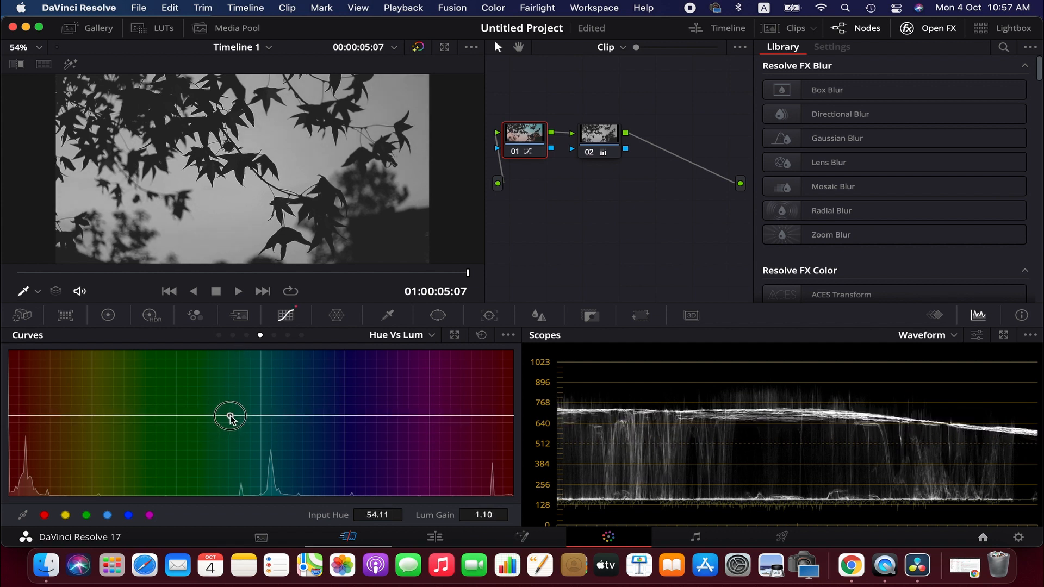